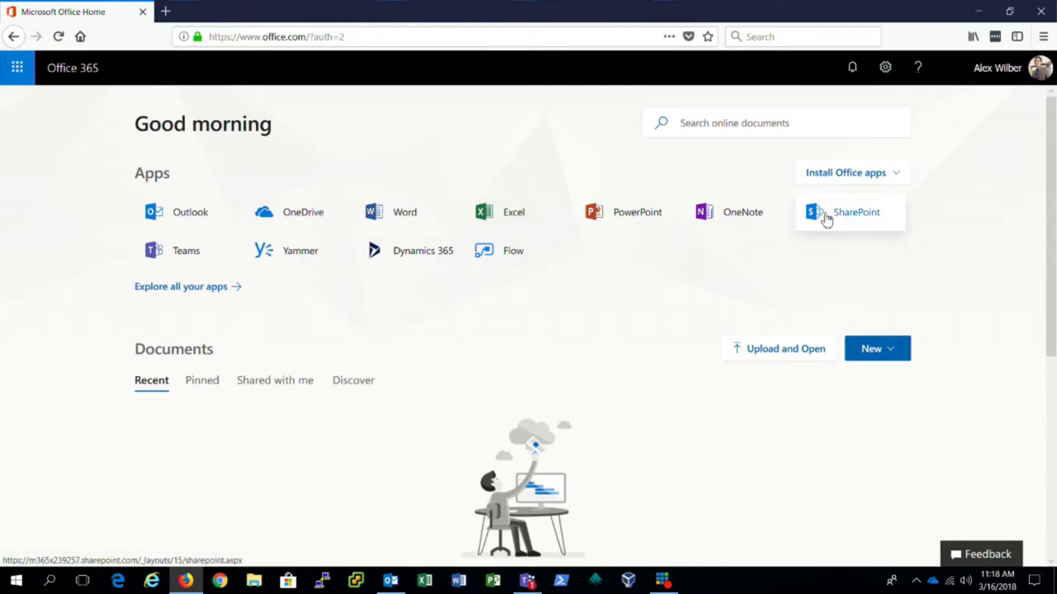
Open SharePoint from the Office 365 portal to reach the Marketing group site.
left_click(856, 212)
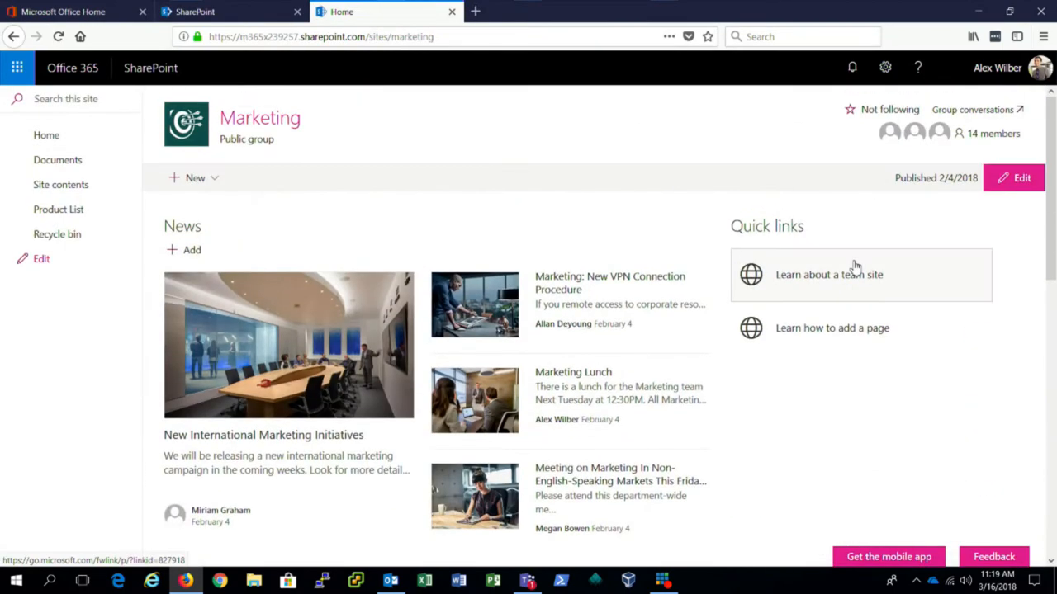
Scroll the Marketing site home page down to the Activity feed and Documents list.
scroll("down", 3)
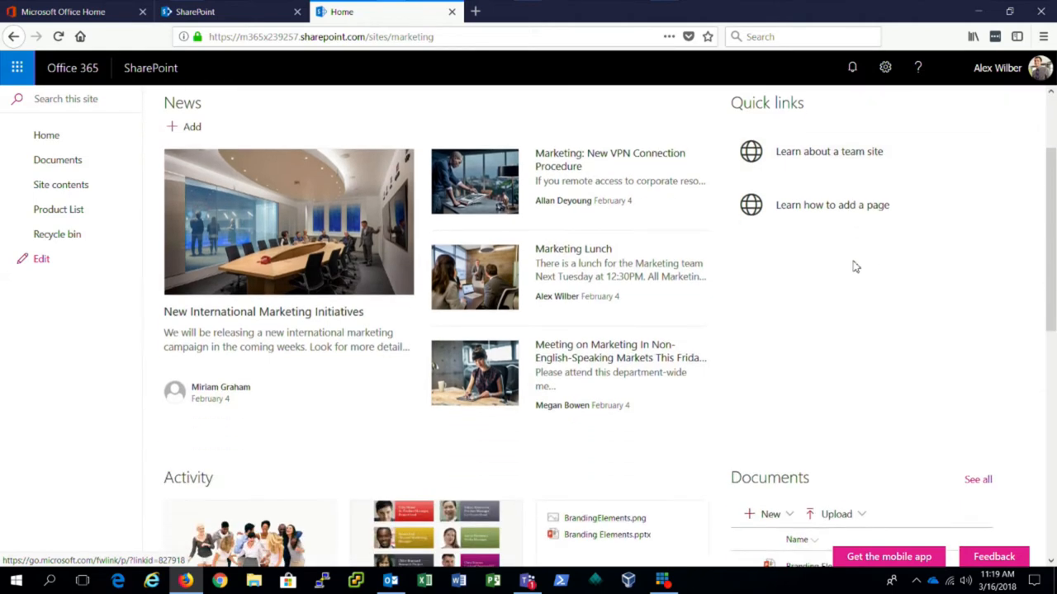
scroll("down", 3)
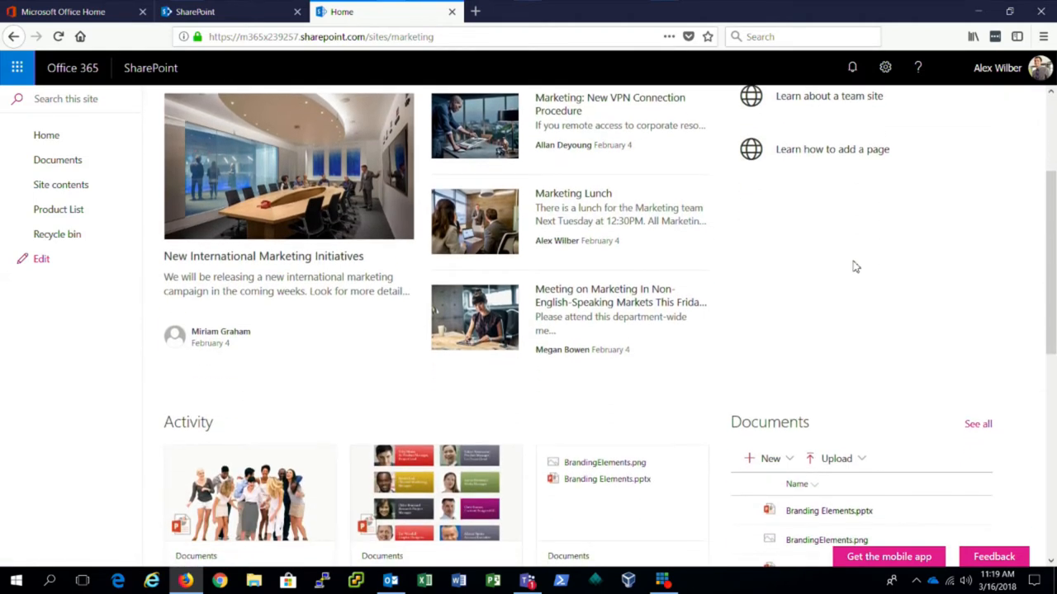
scroll("down", 3)
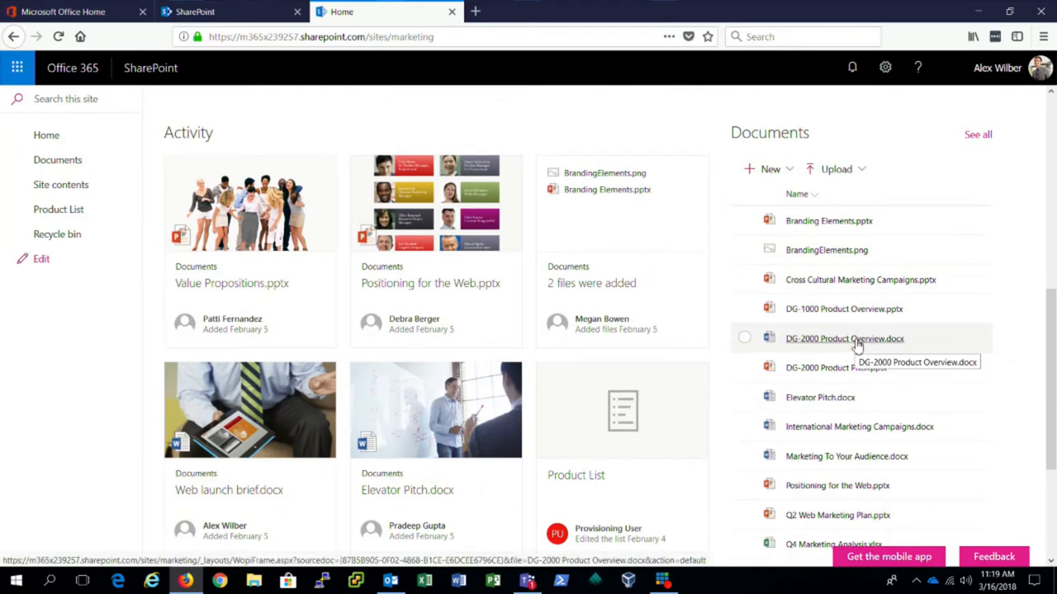
scroll("down", 3)
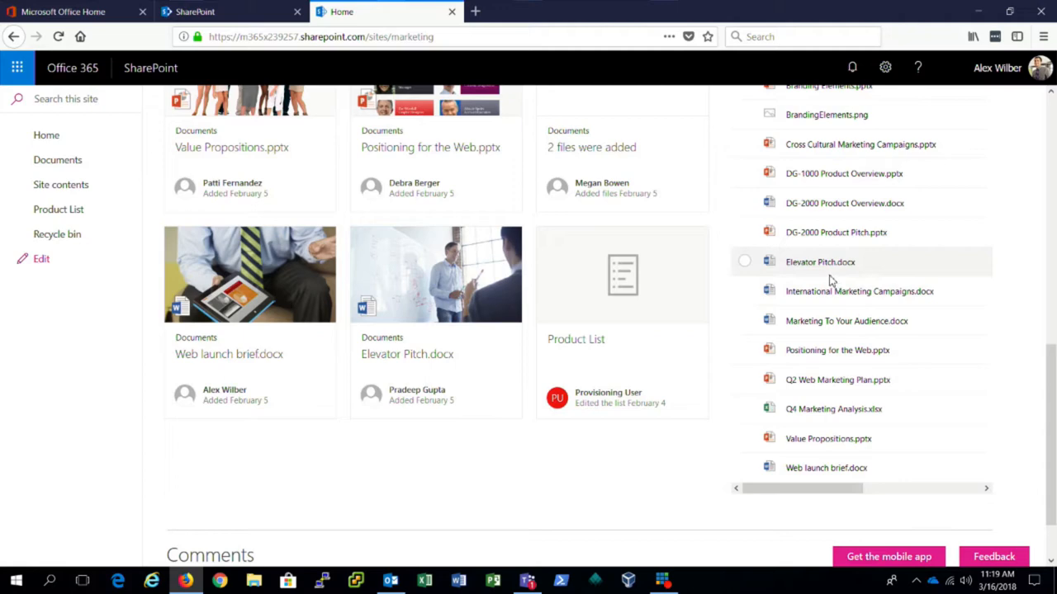
mouse_move(826, 291)
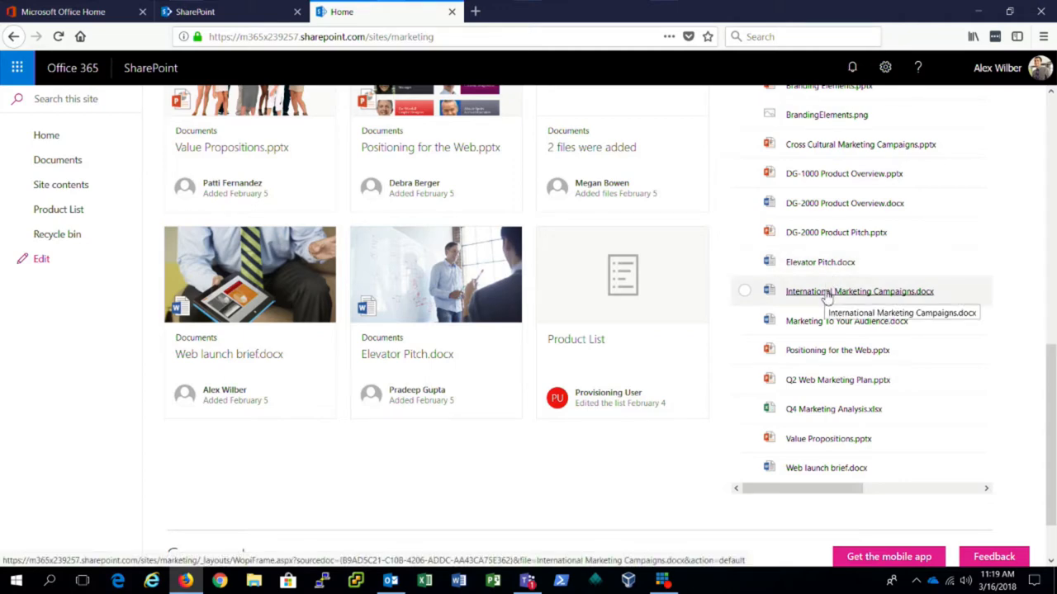
Open International Marketing Campaigns.docx in Word Online and scroll through it.
left_click(859, 292)
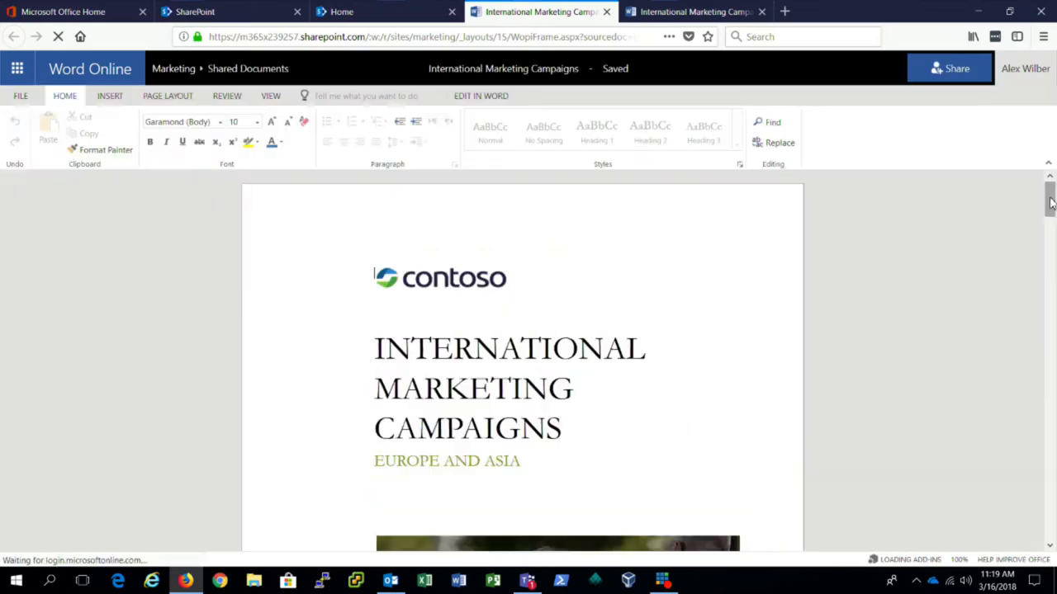
scroll("down", 3)
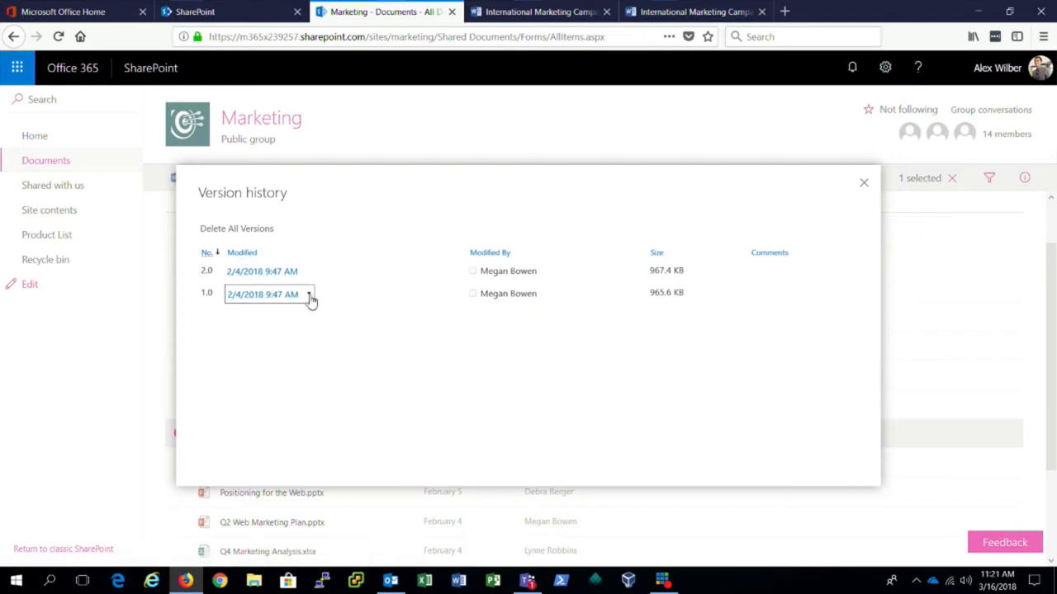
Show the View, Restore and Delete options for version 1.0 in the version history.
left_click(309, 294)
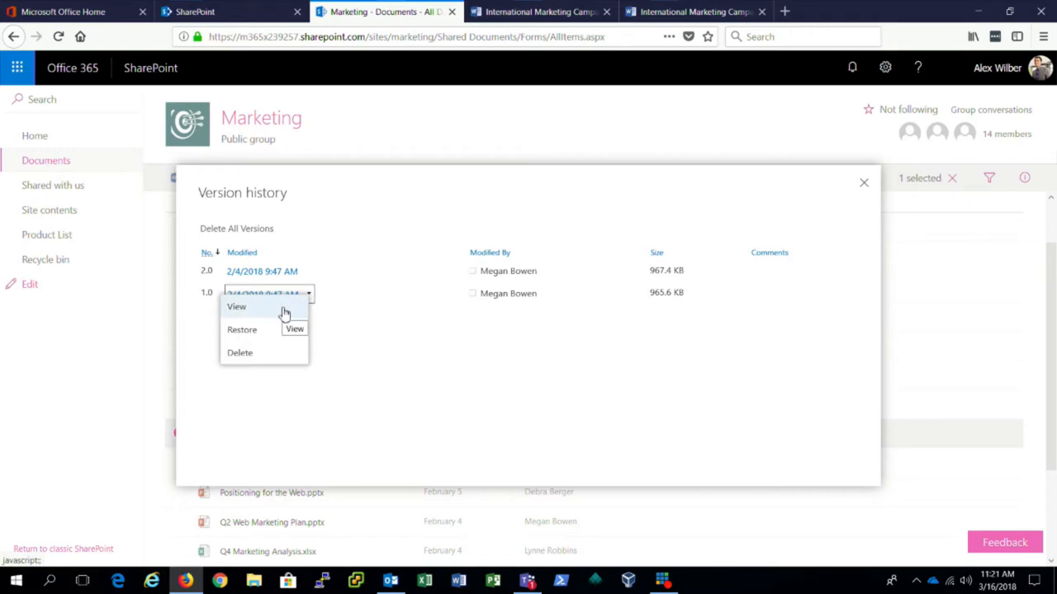
mouse_move(280, 340)
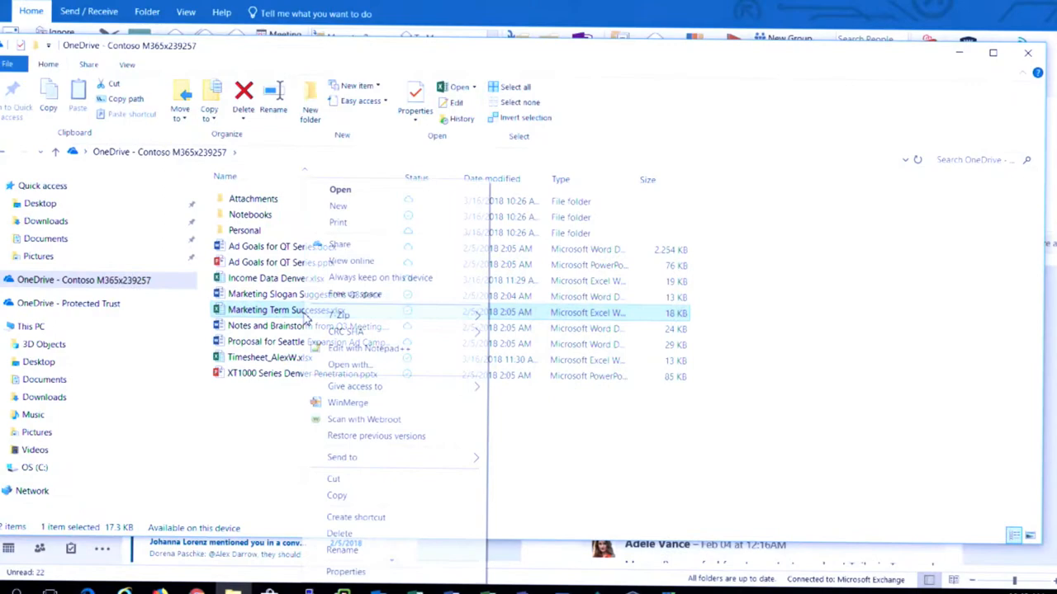
Share Marketing Term Successes.xlsx with a colleague and send the invitation.
left_click(340, 243)
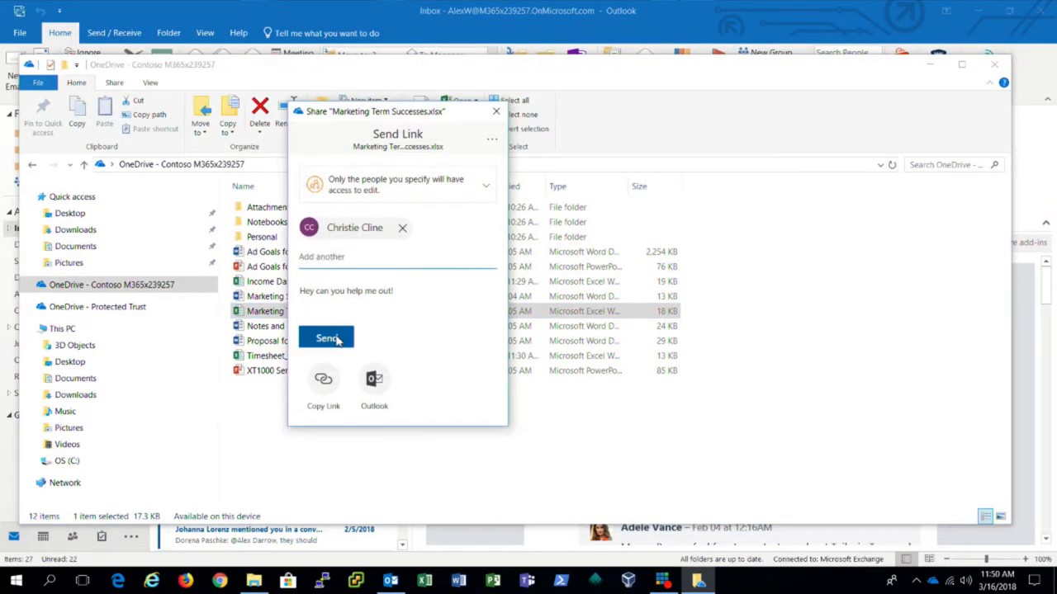
left_click(326, 337)
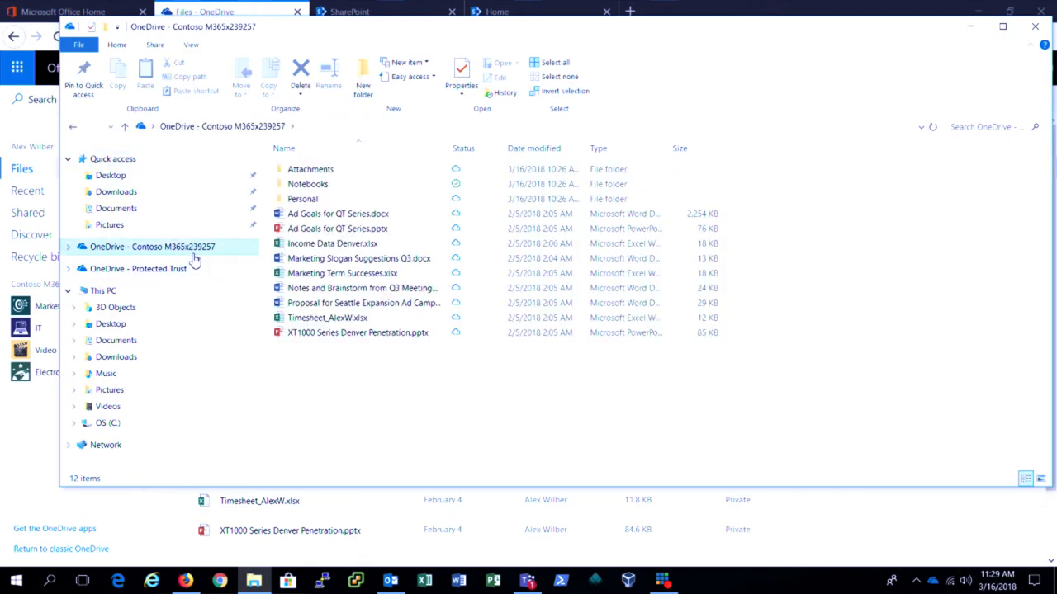
mouse_move(343, 274)
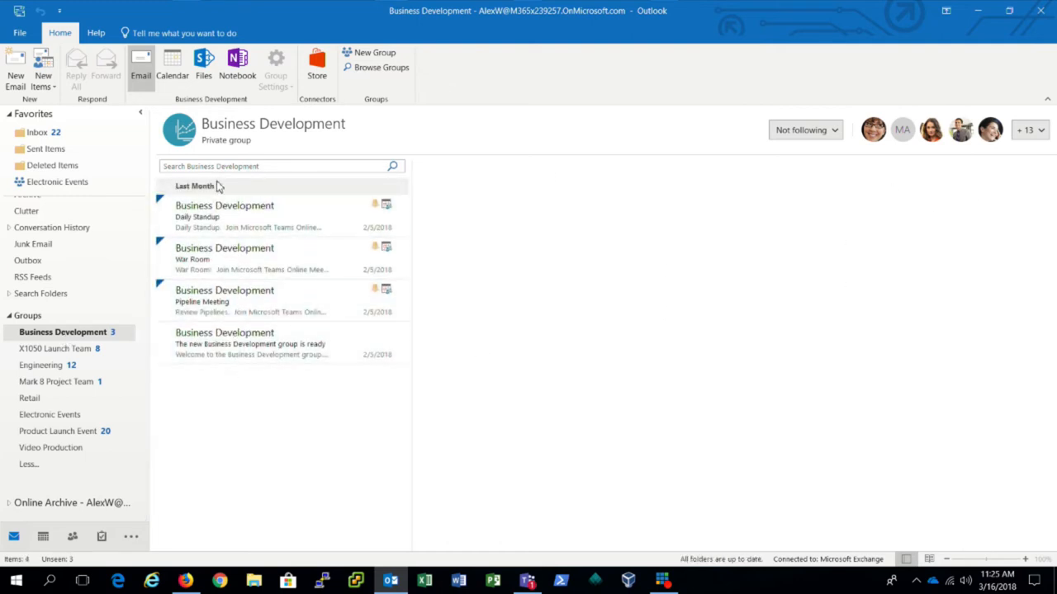
mouse_move(203, 62)
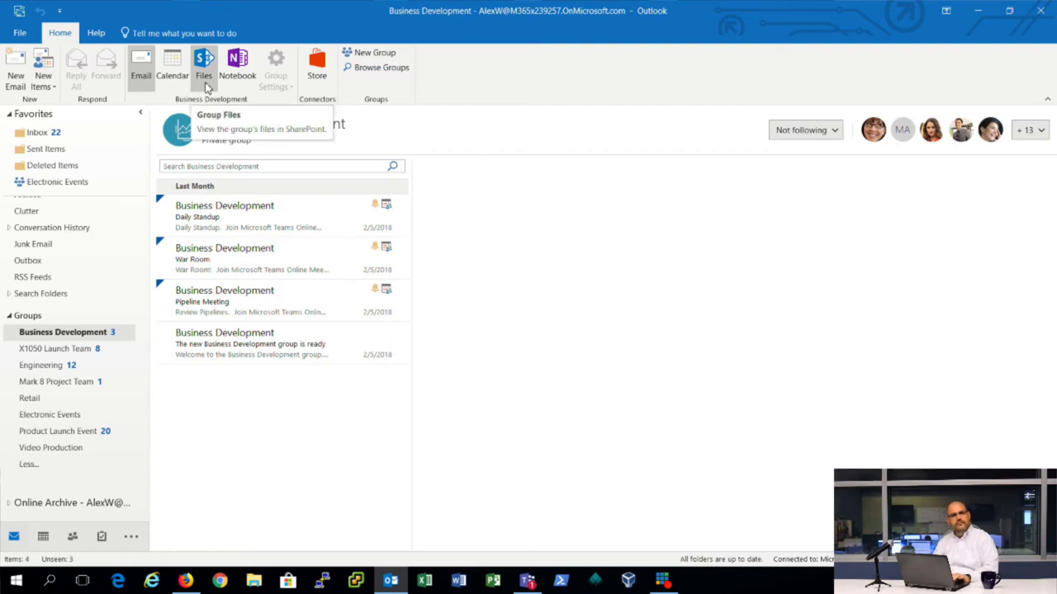
mouse_move(237, 70)
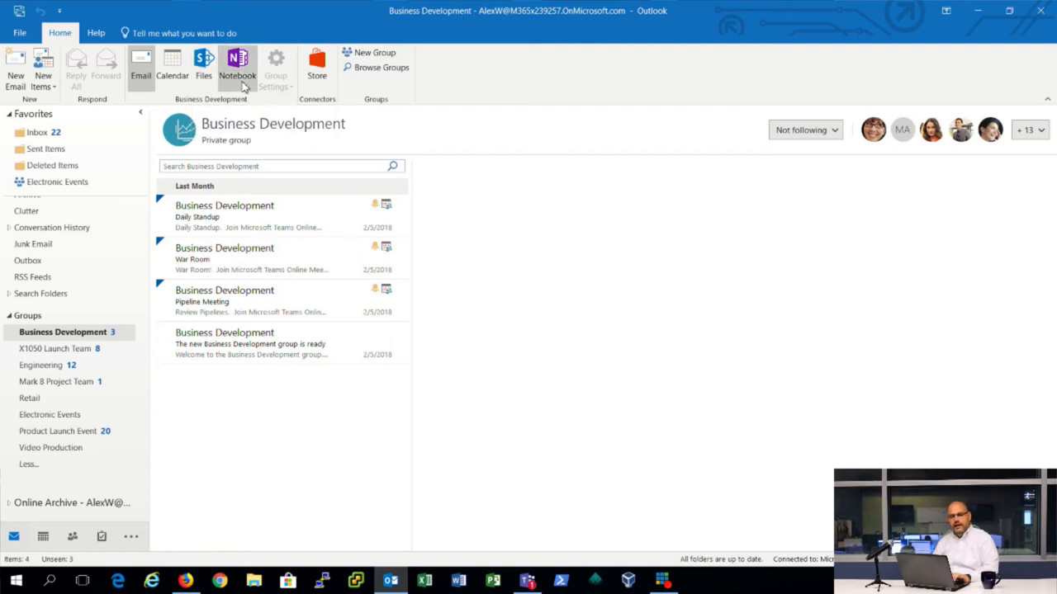
Open the Business Development group's shared notebook from the group ribbon.
left_click(526, 581)
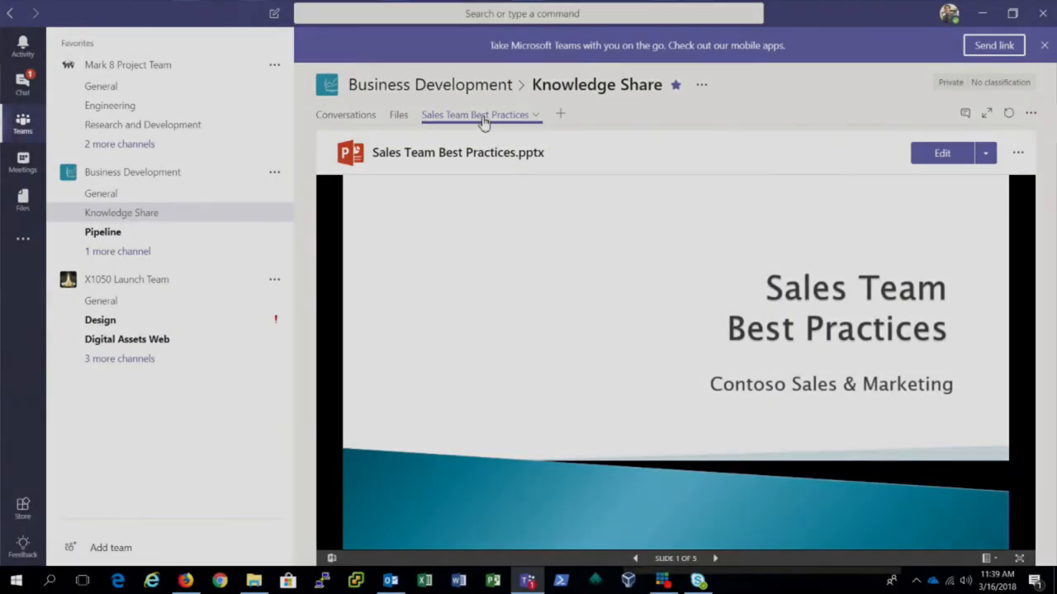
mouse_move(584, 128)
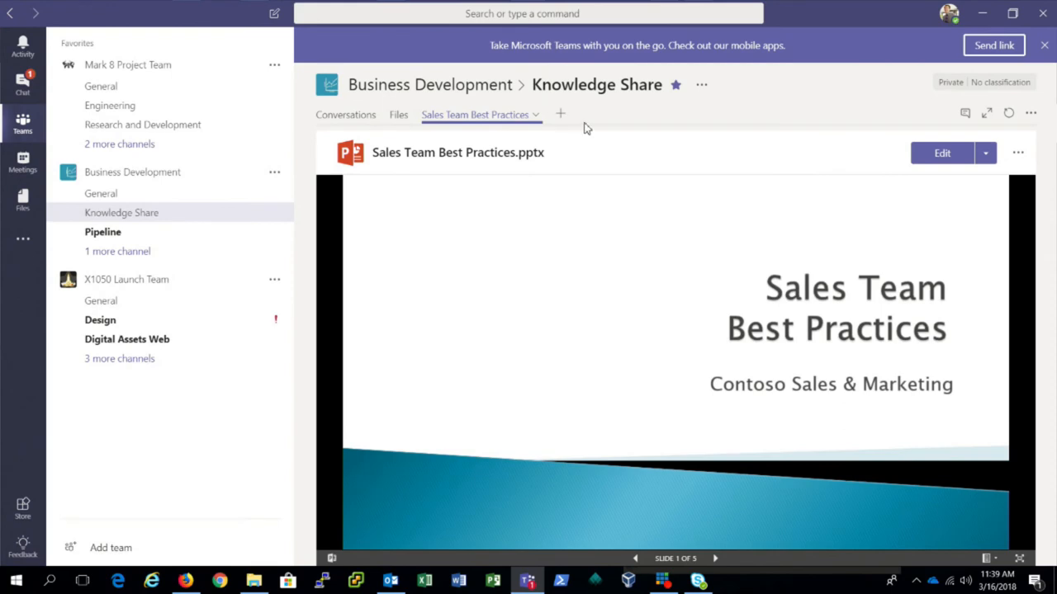